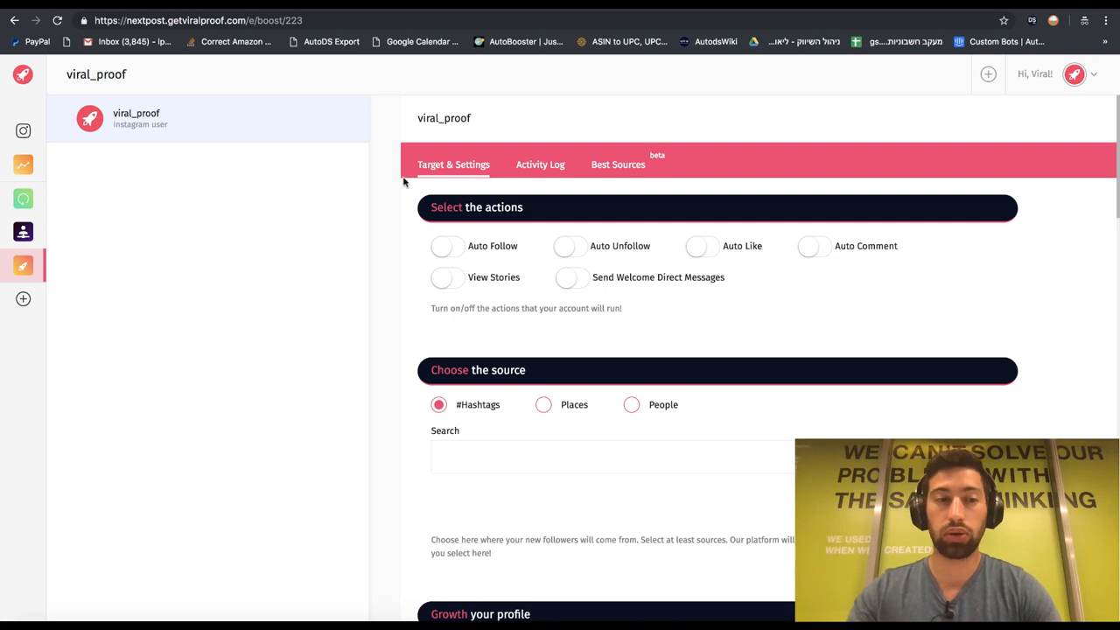
Switch on Auto Follow through Welcome DMs and add homedepot as a People source
scroll("down", 3)
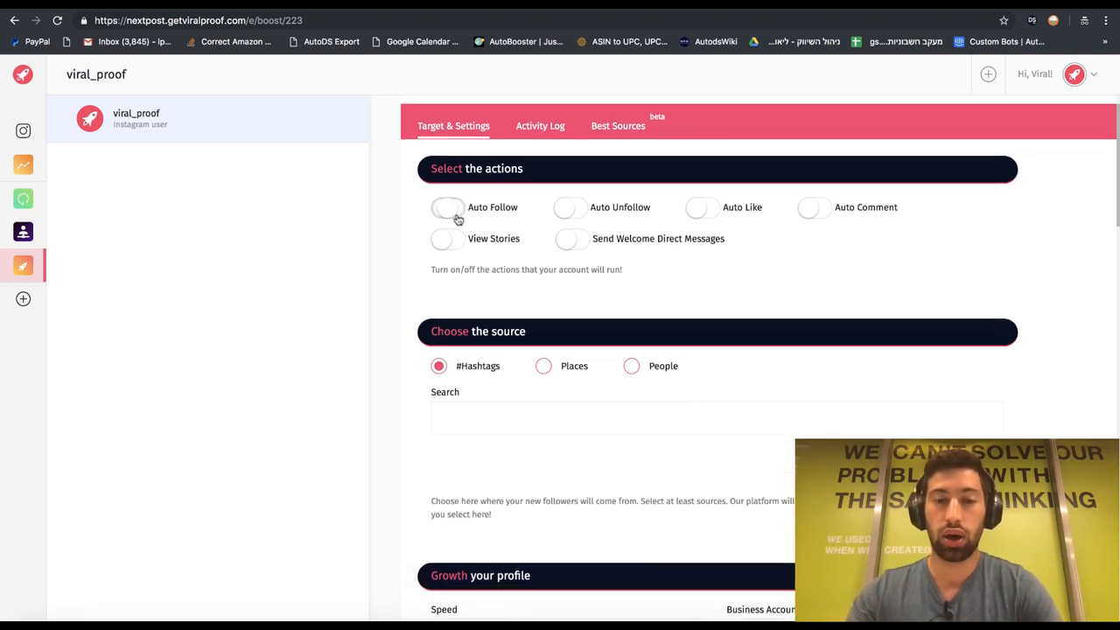
left_click(448, 207)
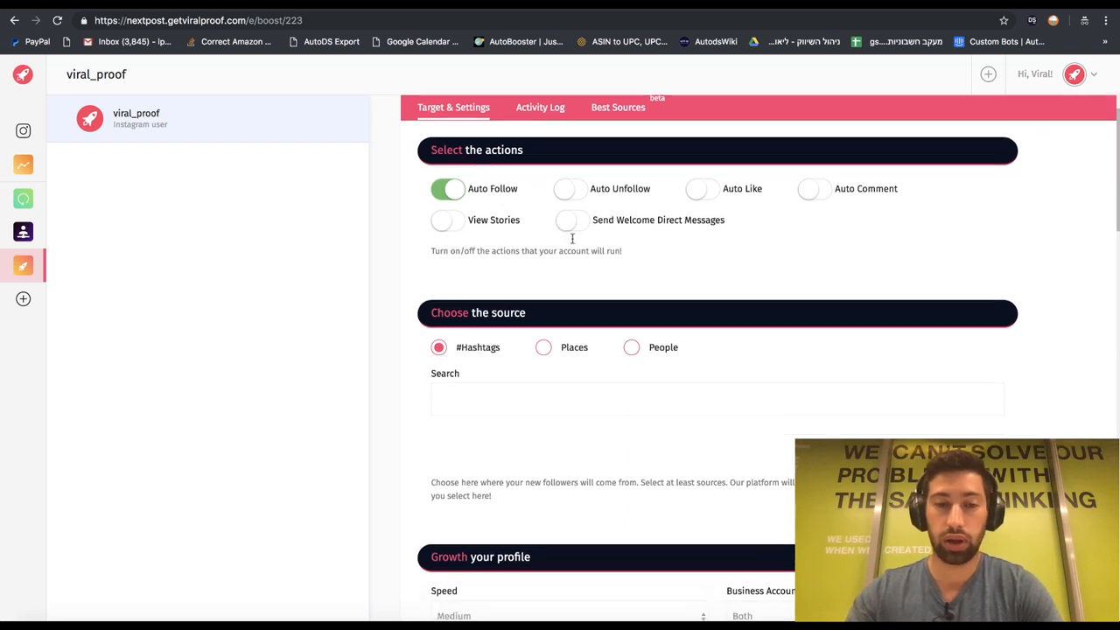
scroll("down", 3)
type("homedepot")
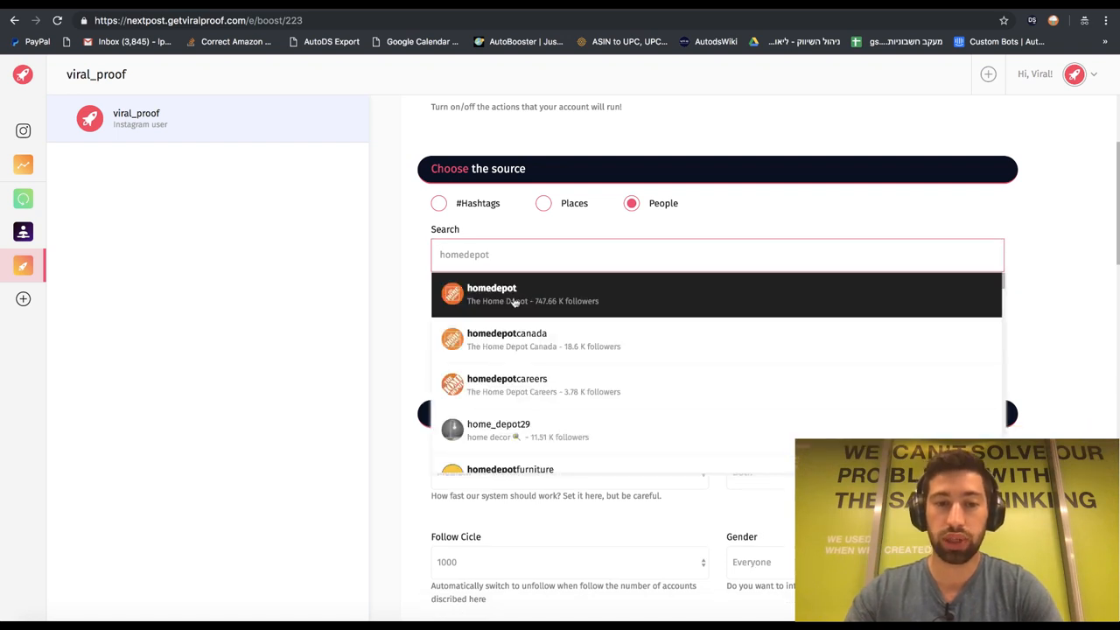
left_click(492, 294)
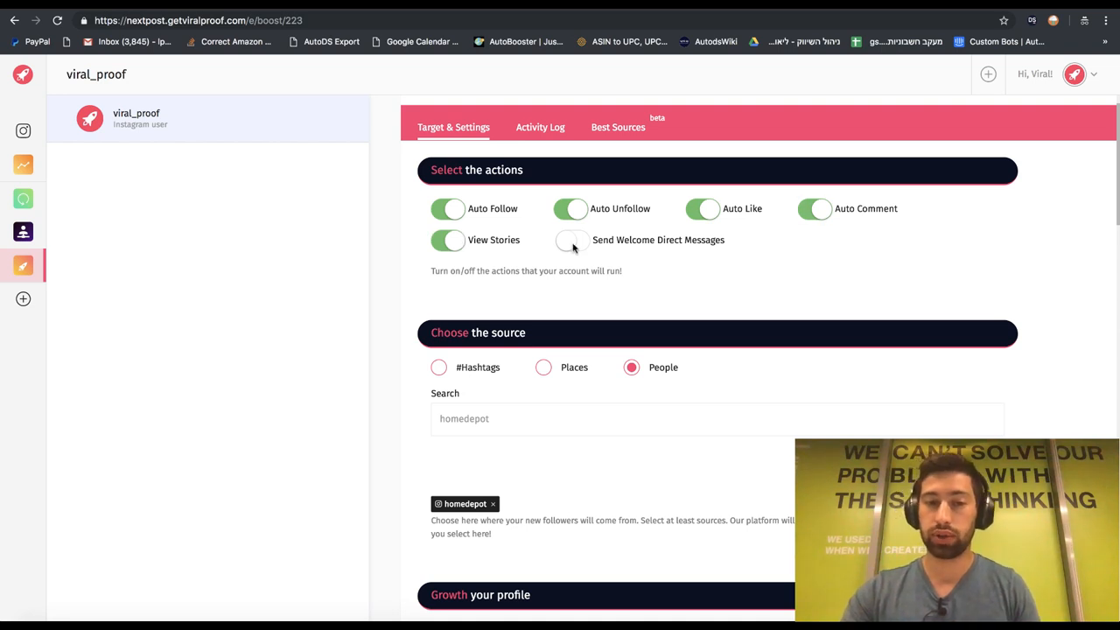
left_click(571, 239)
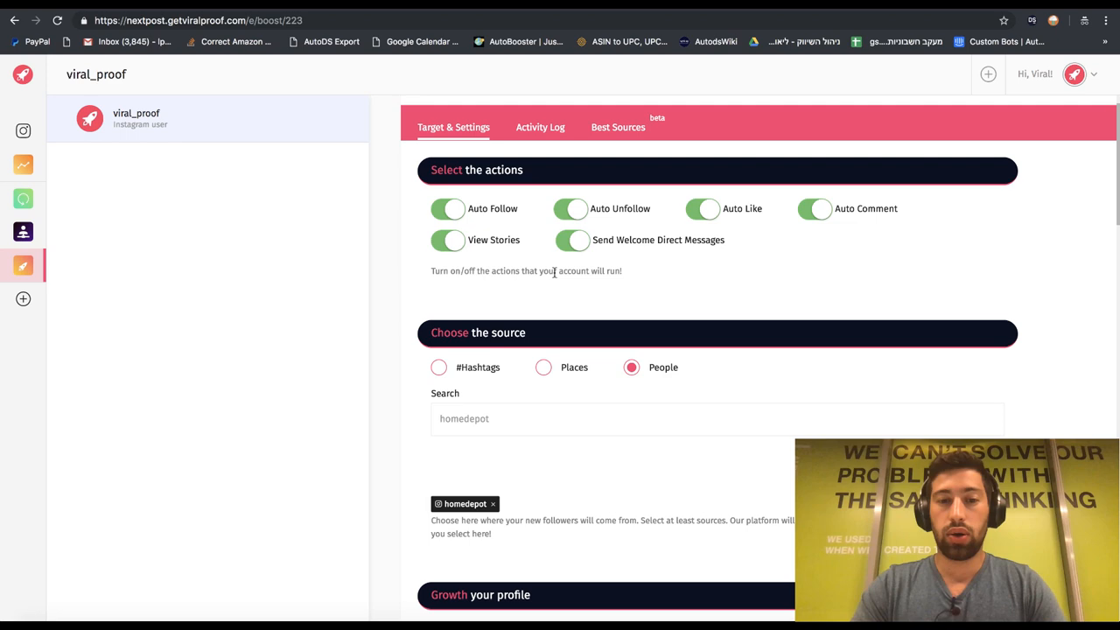
scroll("down", 3)
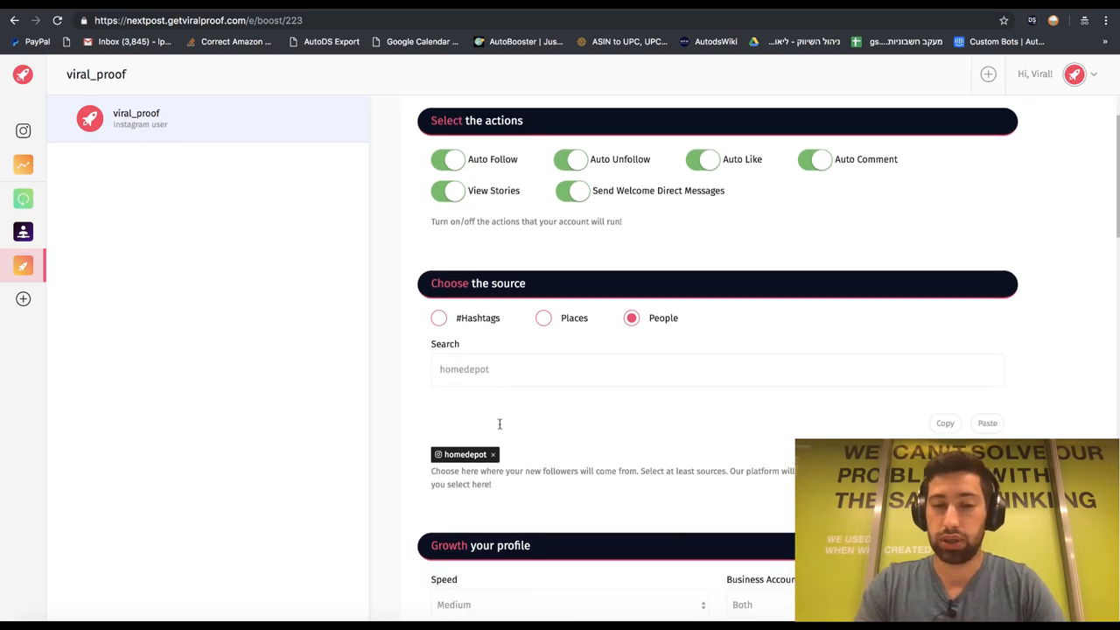
Under Hashtags, search 'homede' and add the homedepot hashtag as a source
scroll("down", 3)
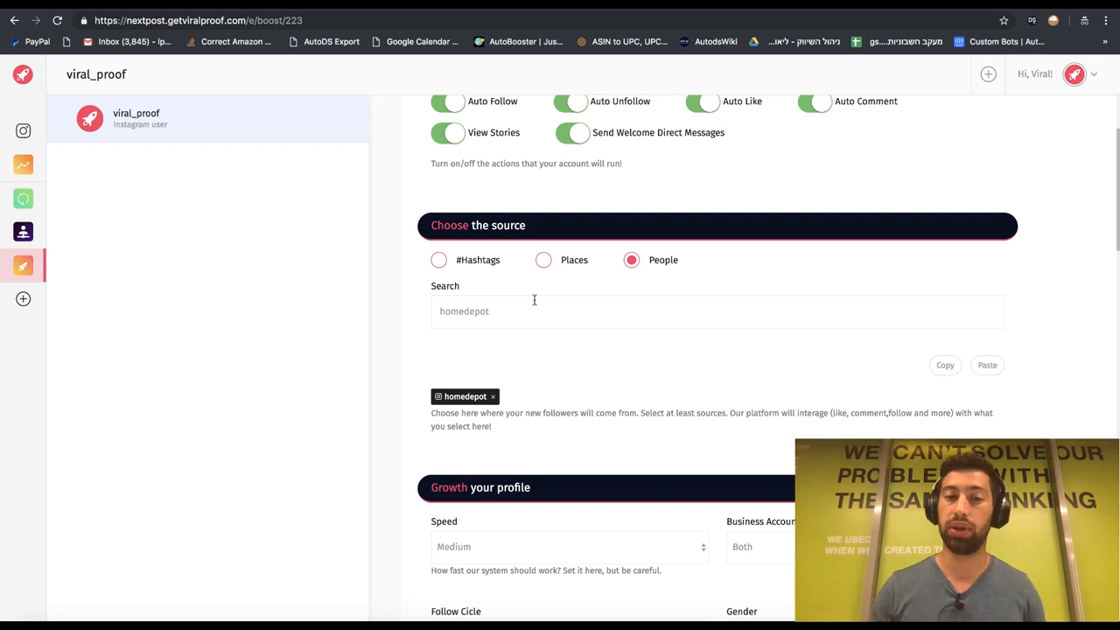
left_click(439, 260)
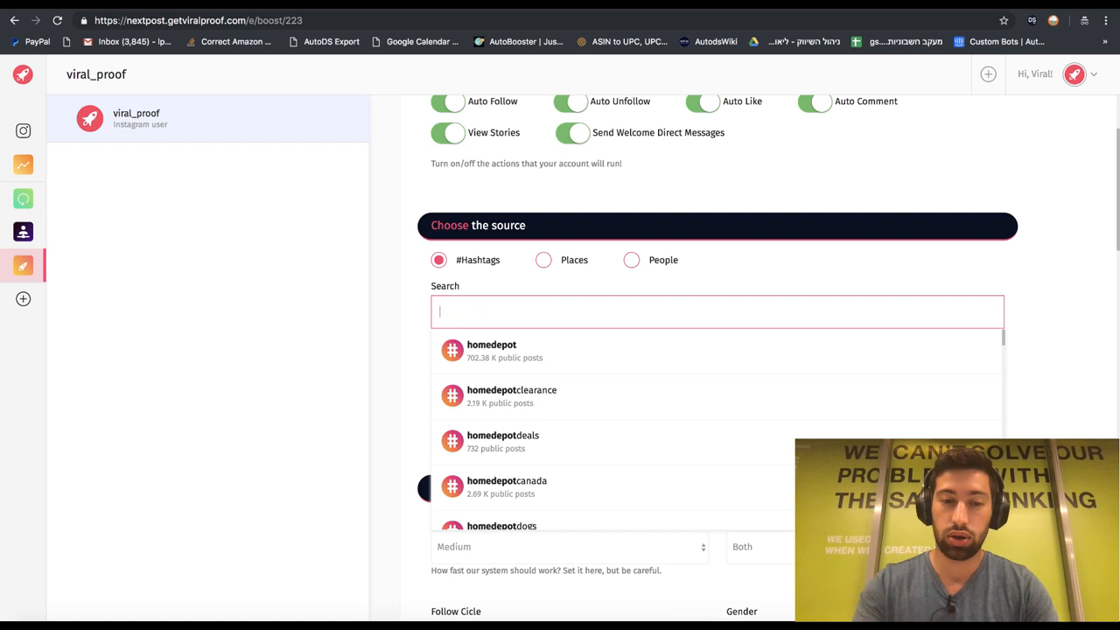
type("homedep")
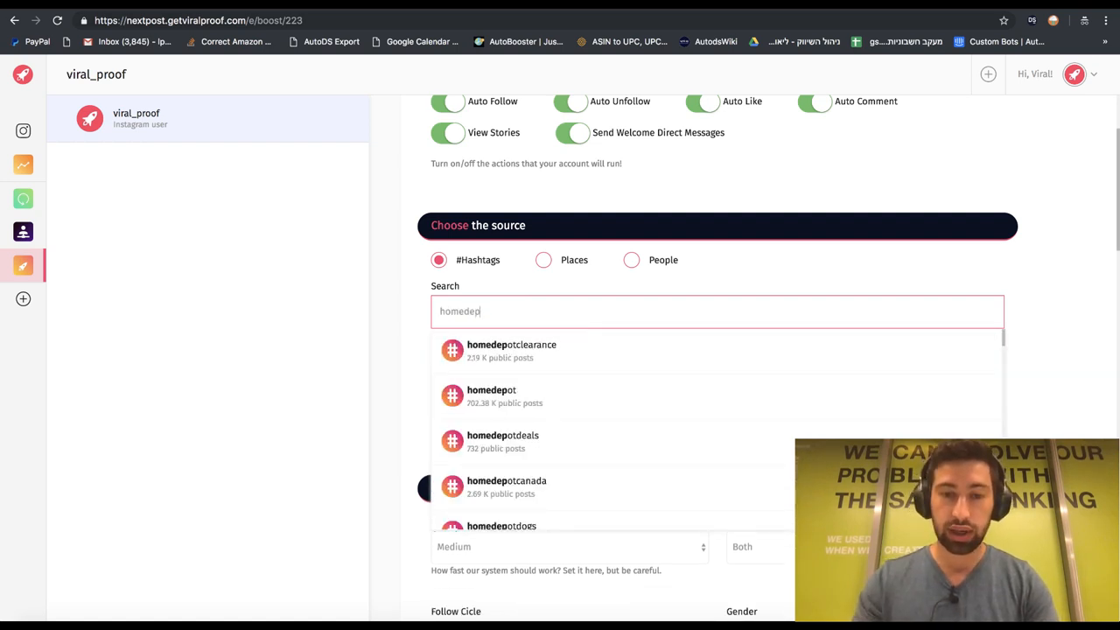
left_click(491, 395)
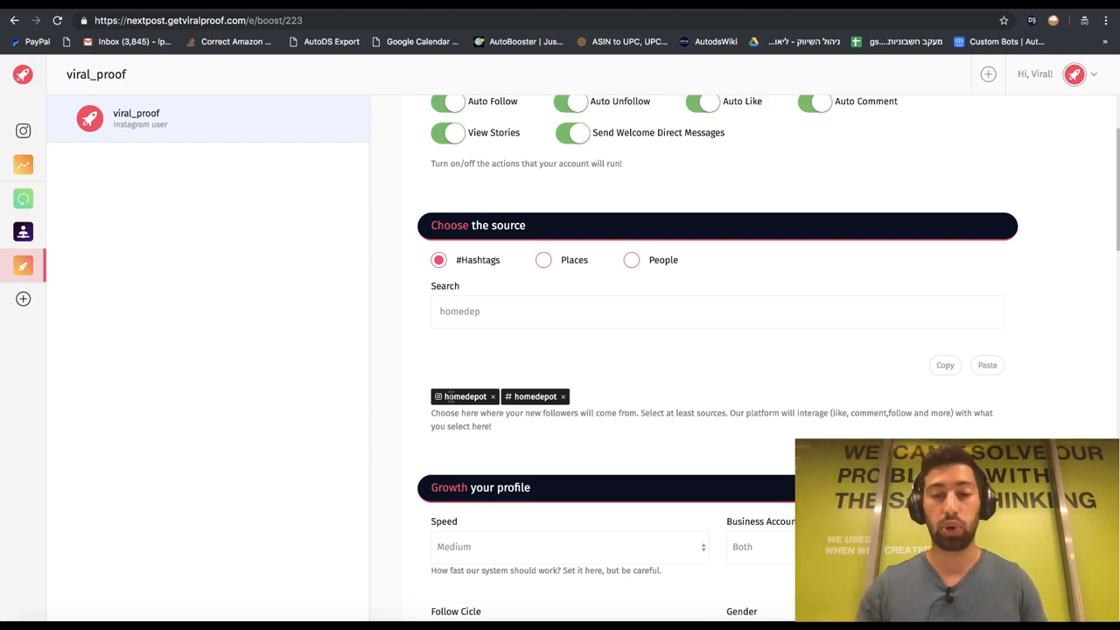
scroll("down", 3)
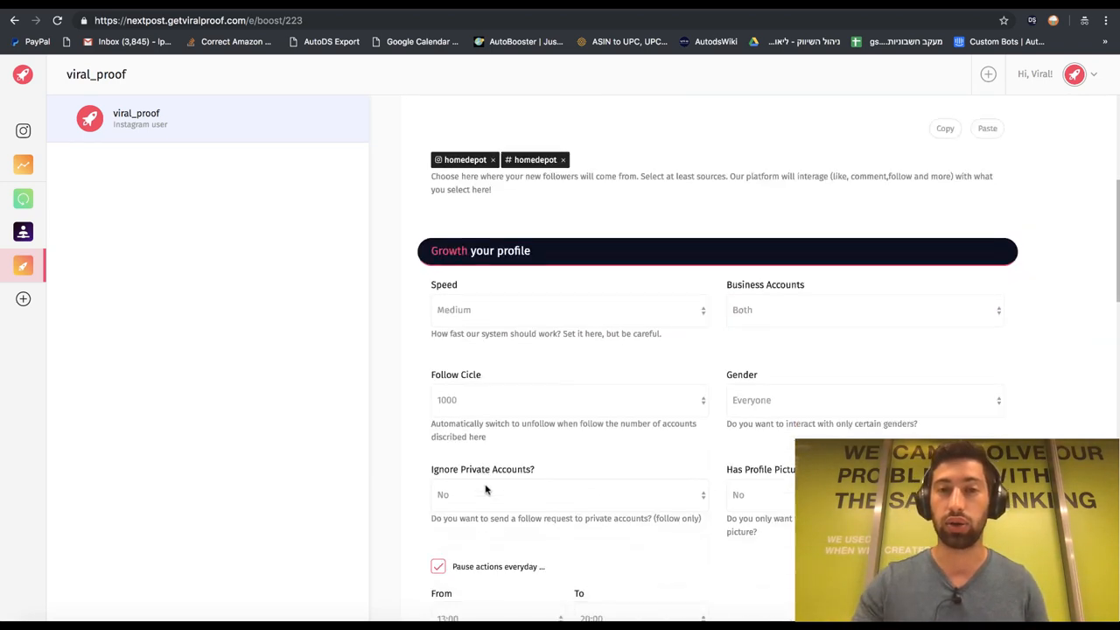
scroll("down", 3)
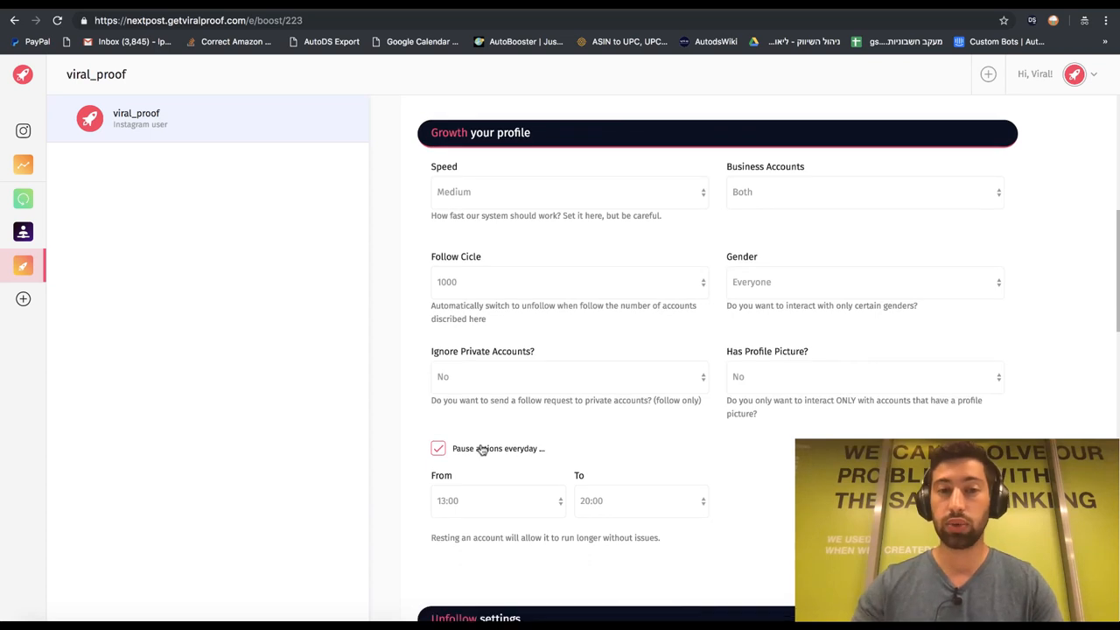
left_click(569, 192)
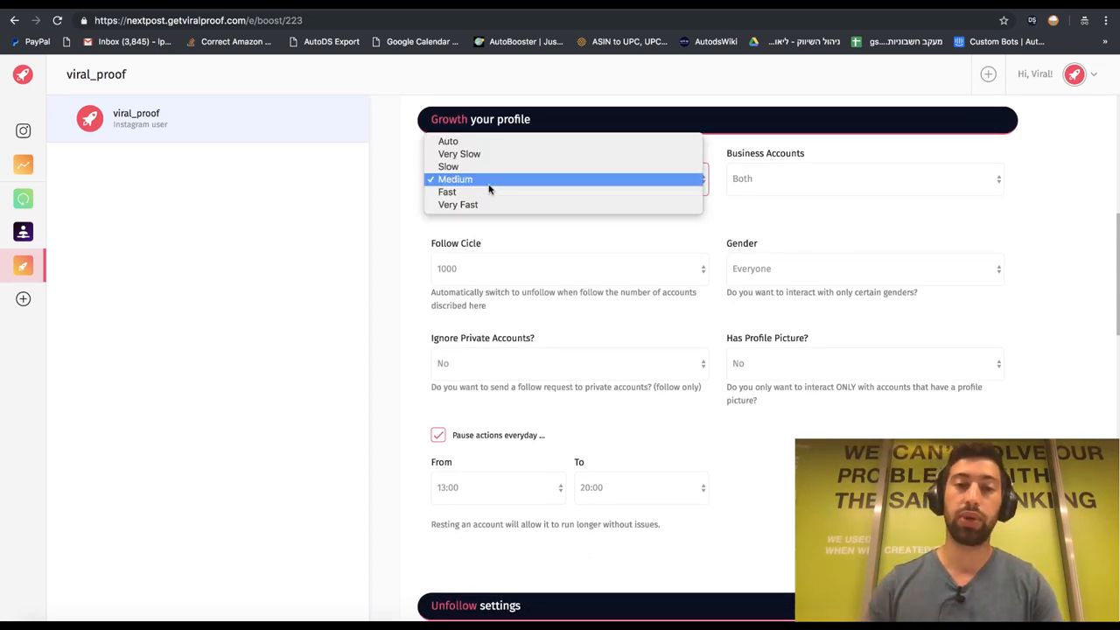
mouse_move(379, 205)
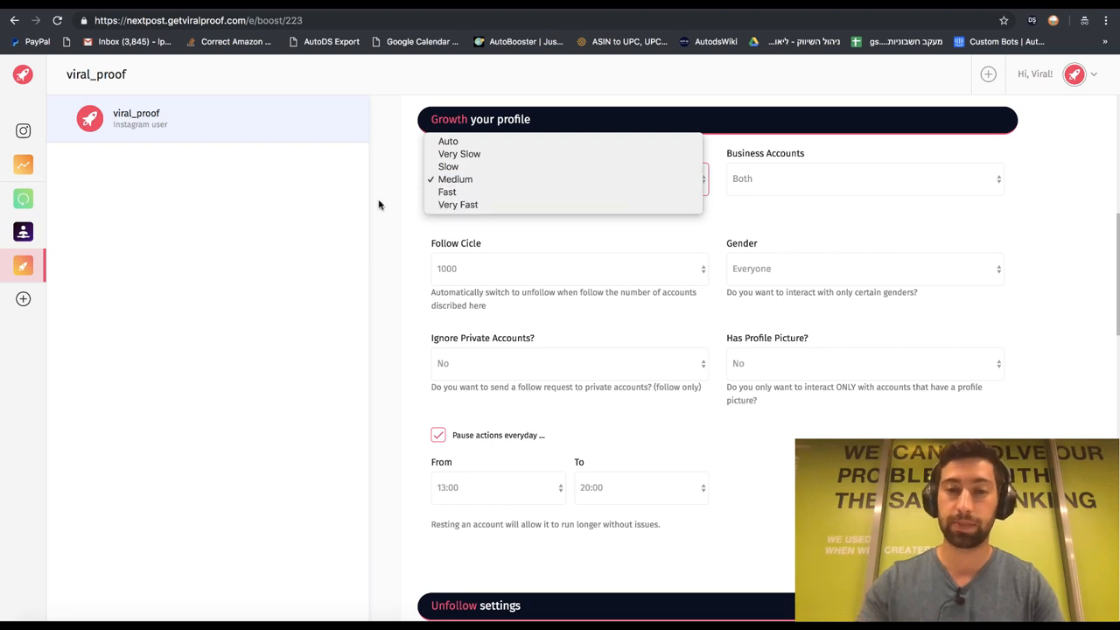
left_click(570, 179)
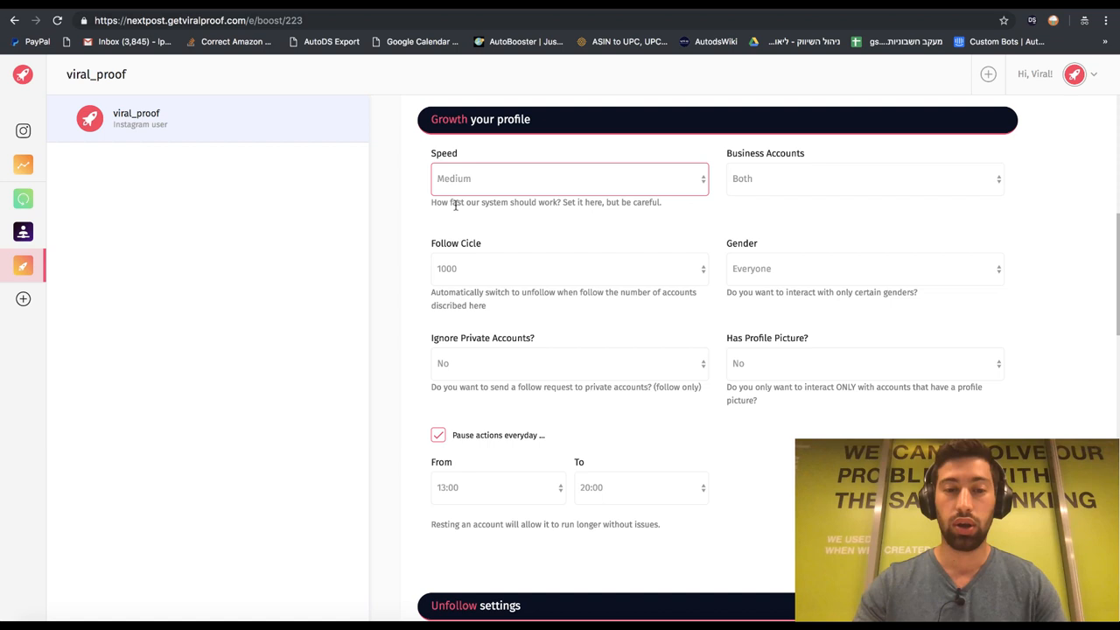
scroll("down", 3)
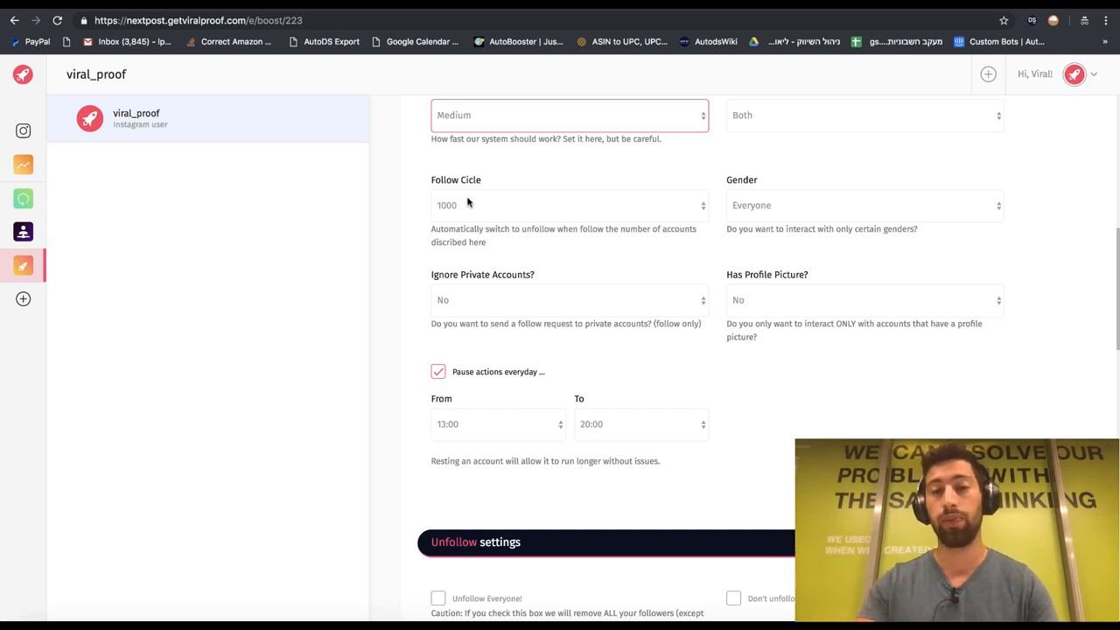
scroll("down", 3)
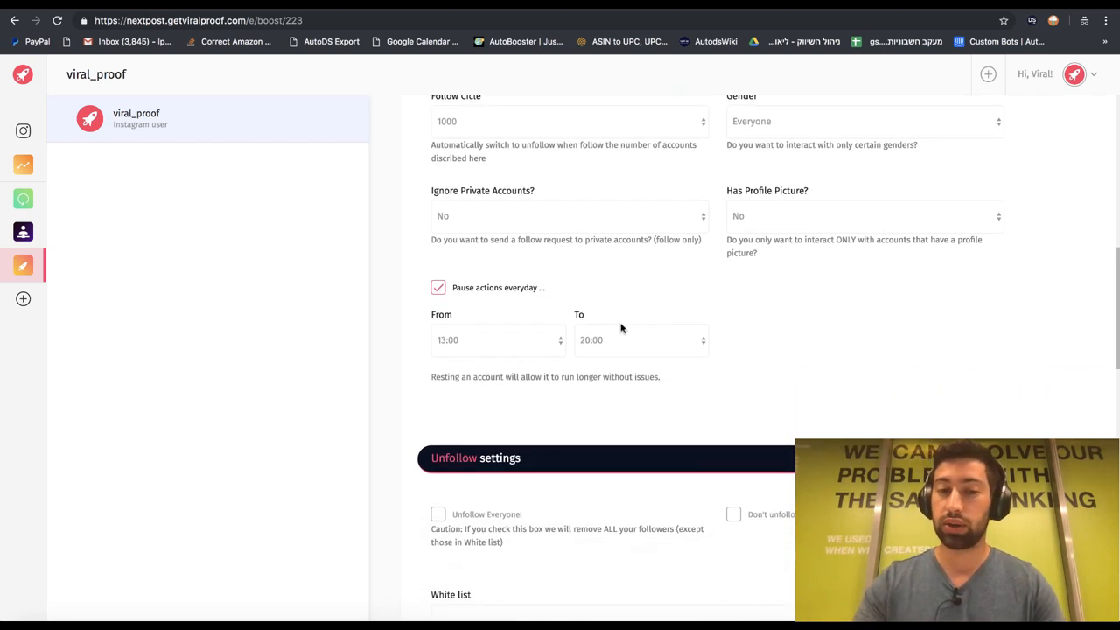
scroll("down", 3)
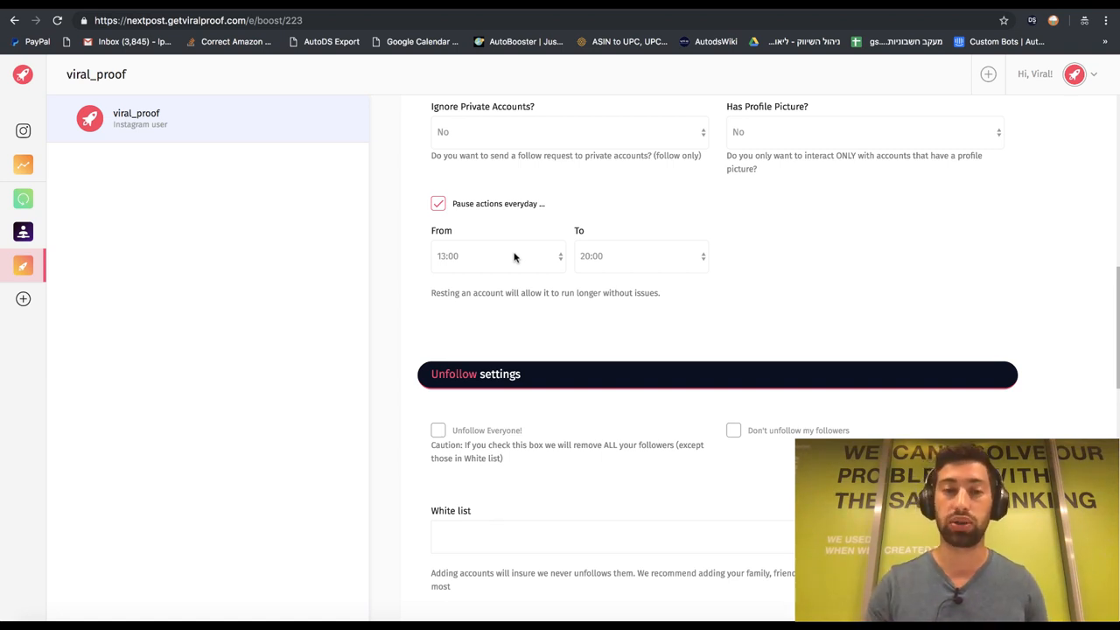
scroll("down", 3)
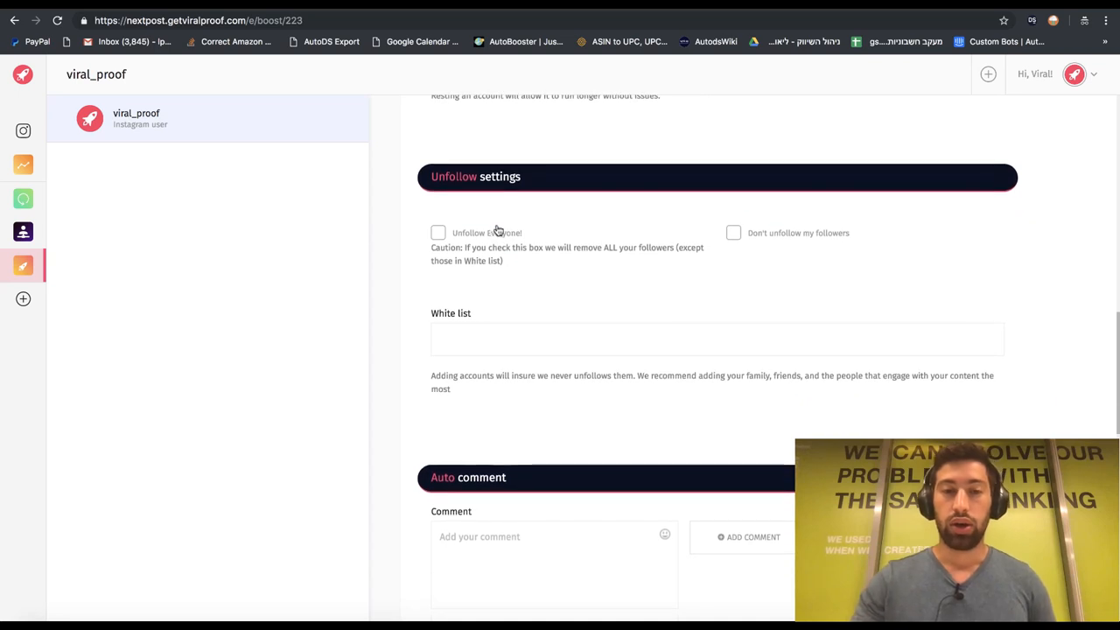
scroll("down", 3)
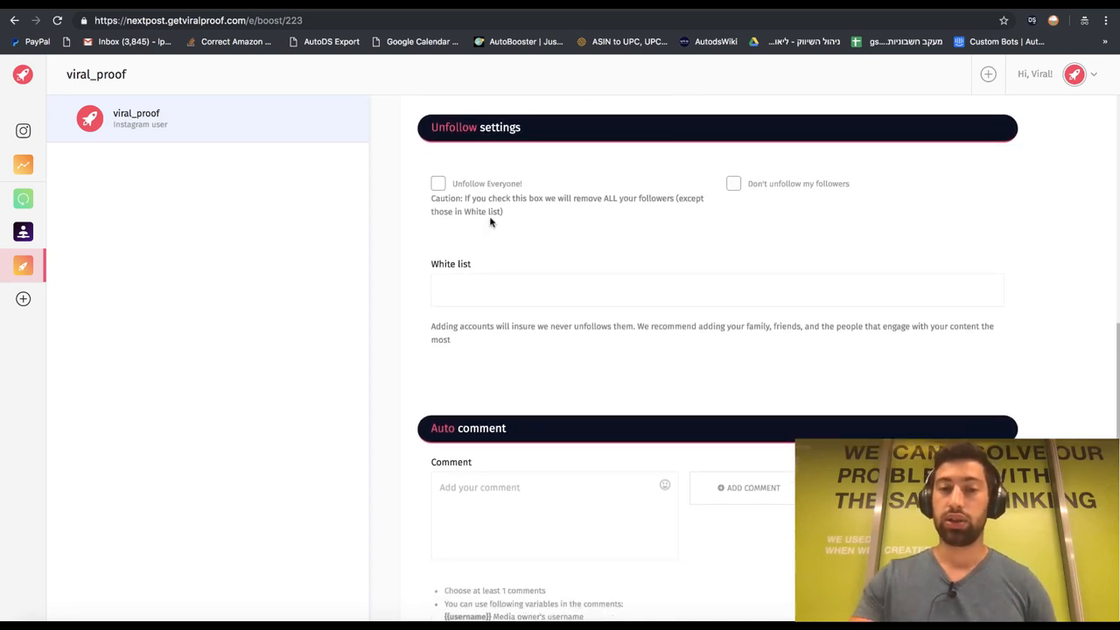
scroll("down", 3)
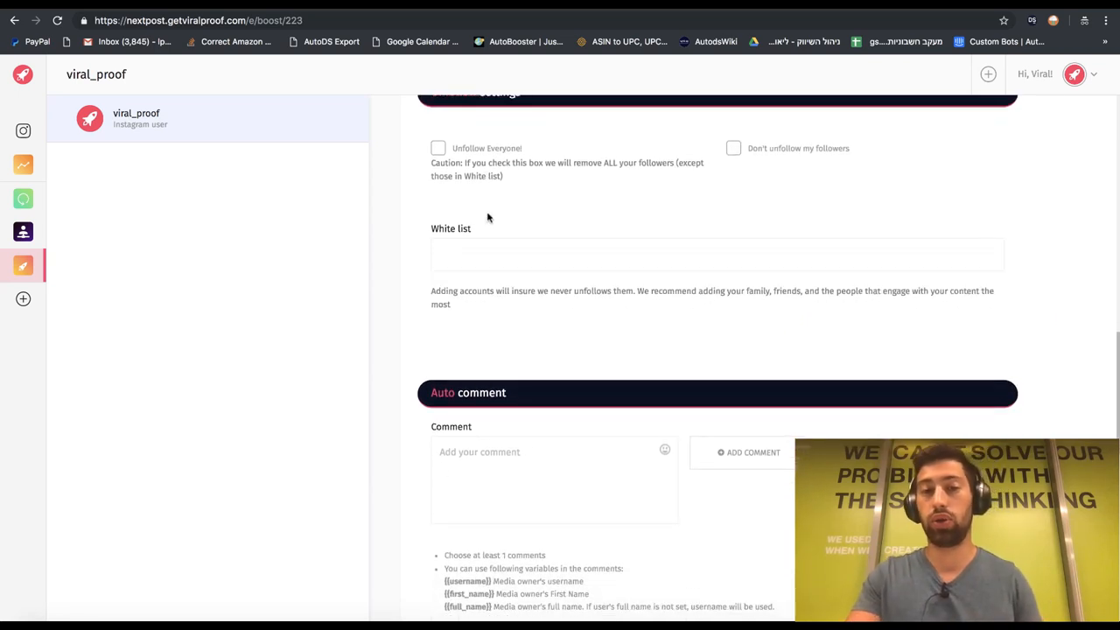
scroll("down", 3)
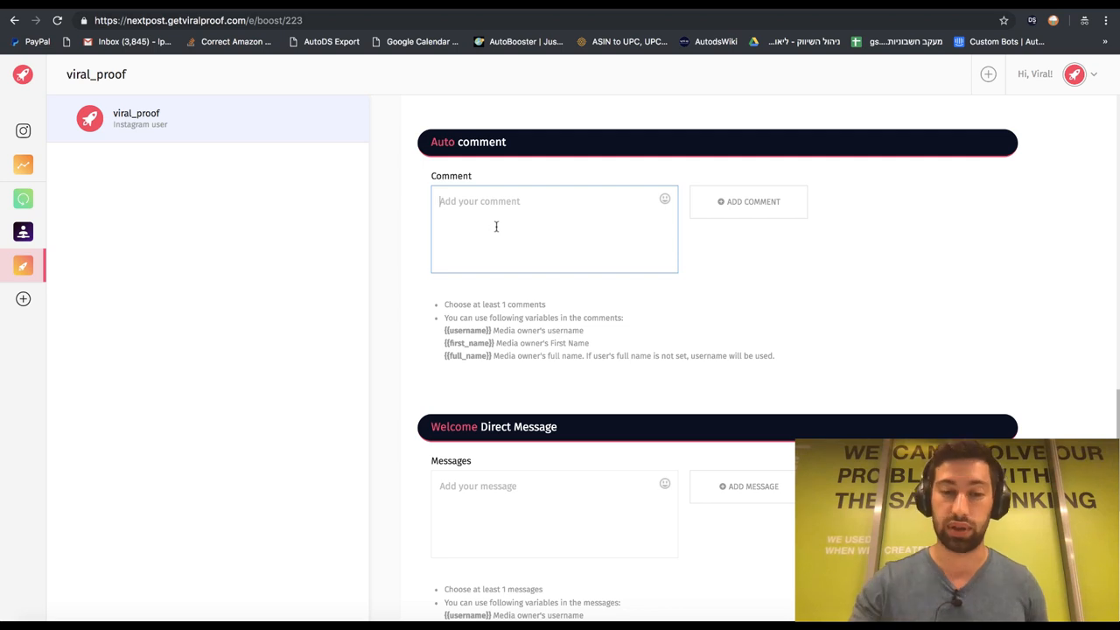
Scroll past the empty Welcome Direct Message and Black list fields to the avatar menu
scroll("down", 3)
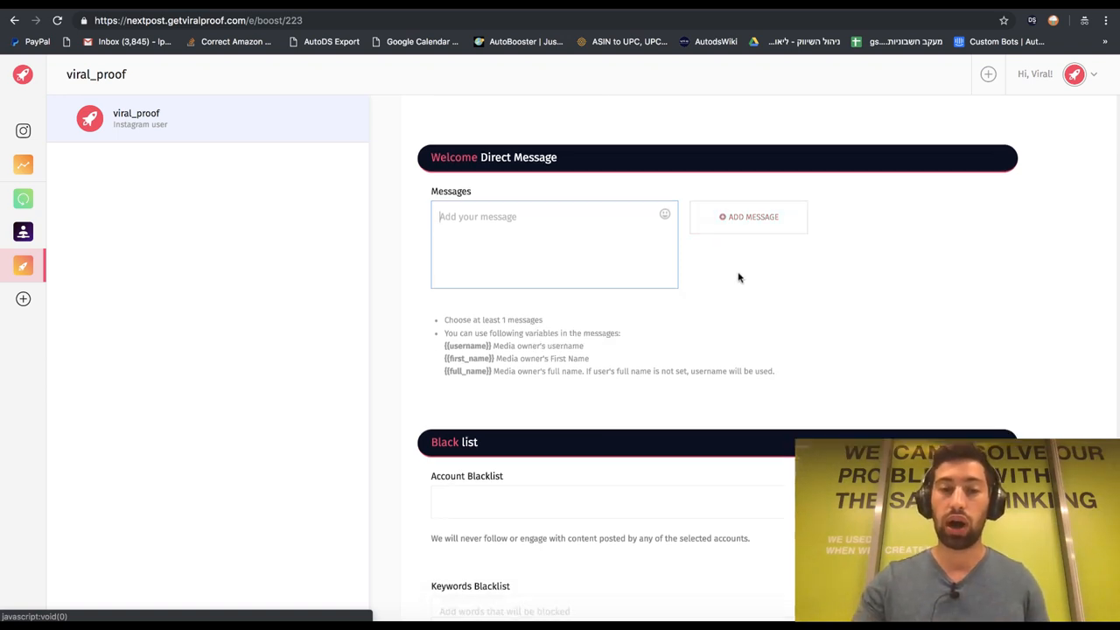
scroll("down", 3)
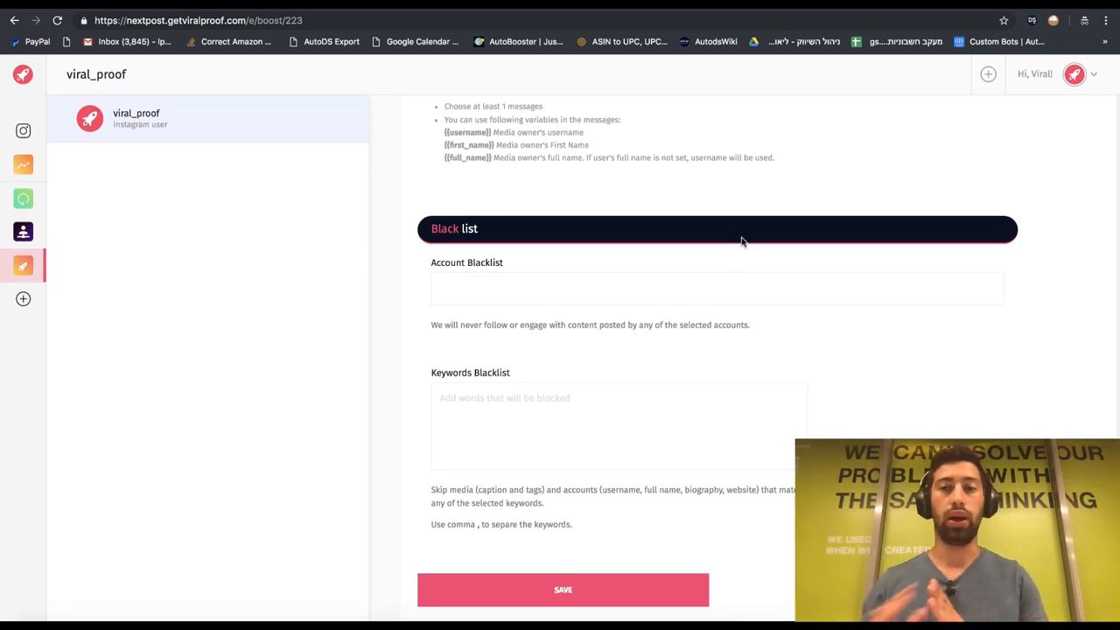
left_click(1075, 74)
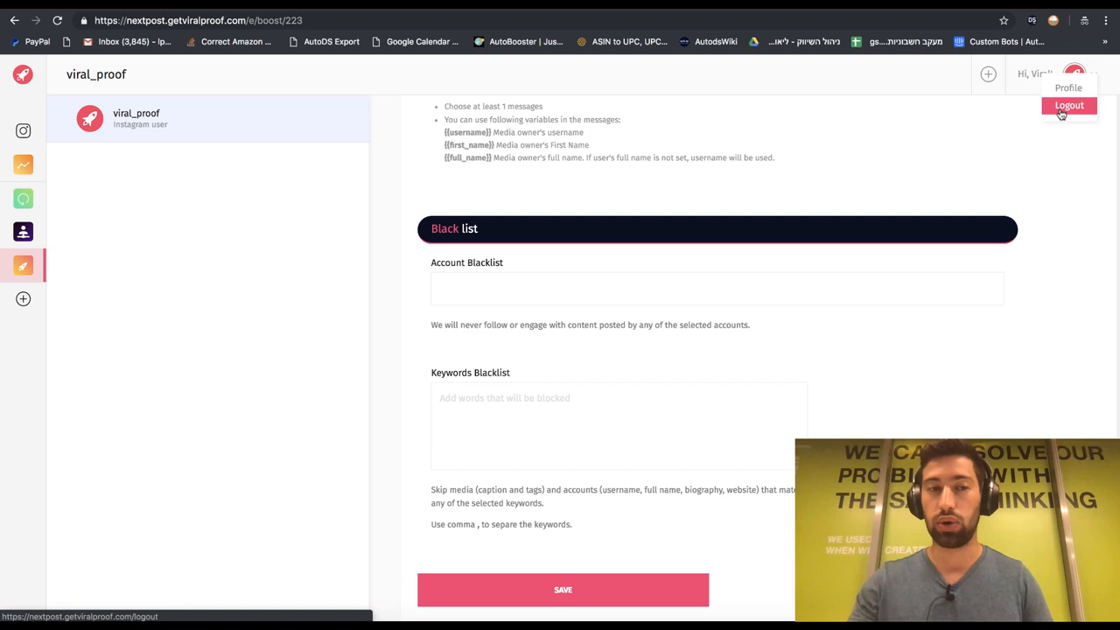
Log out and view the Premium, Gold and Super Deal monthly pricing plans
left_click(1069, 105)
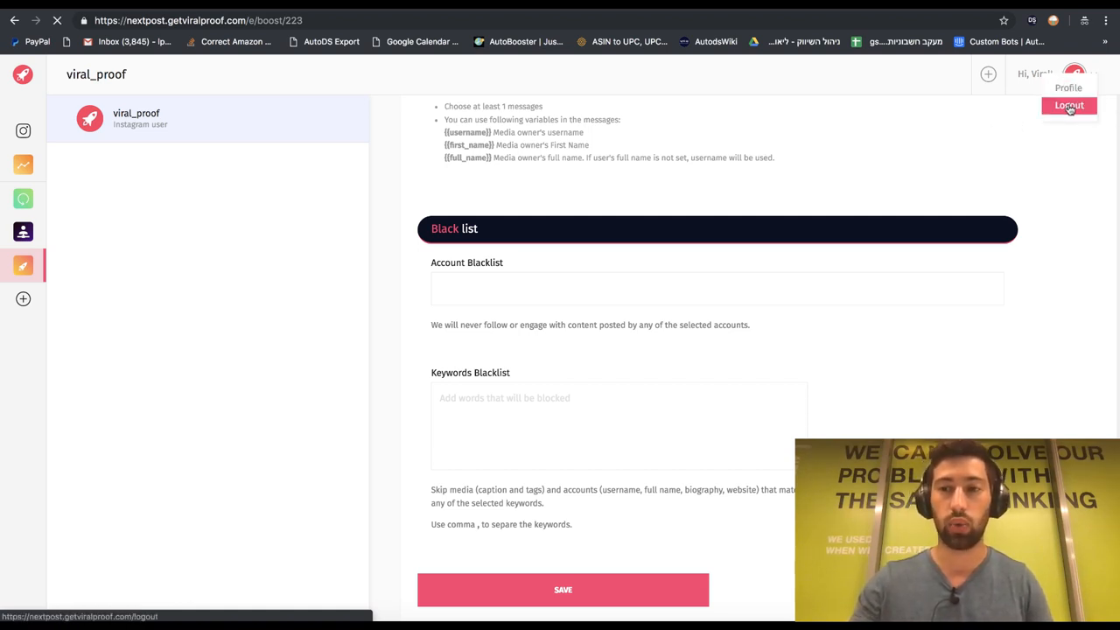
left_click(1069, 105)
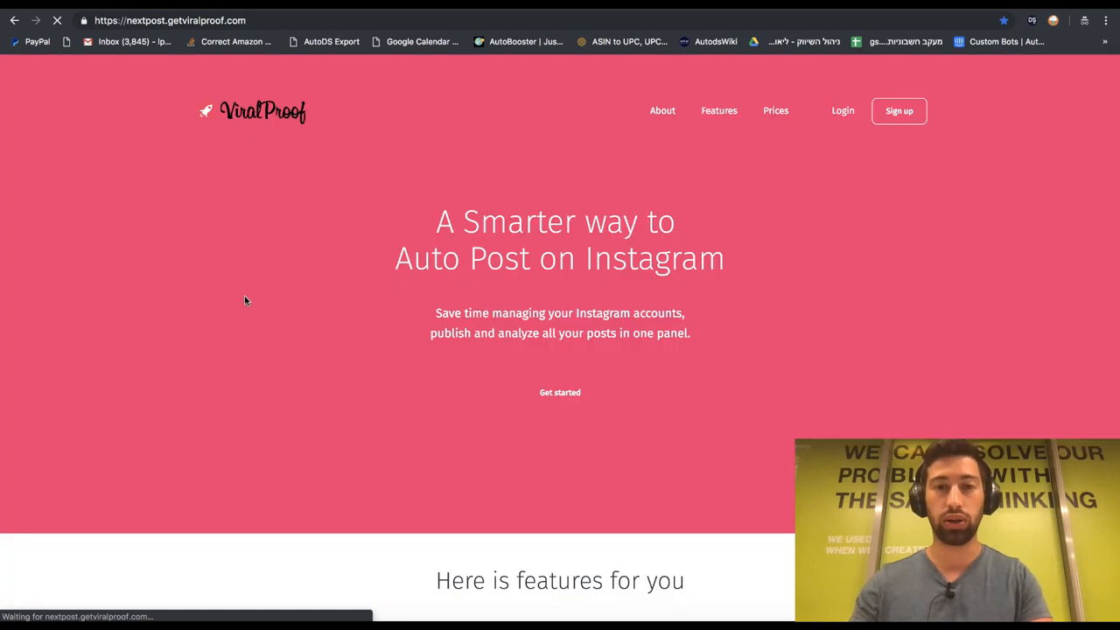
left_click(776, 110)
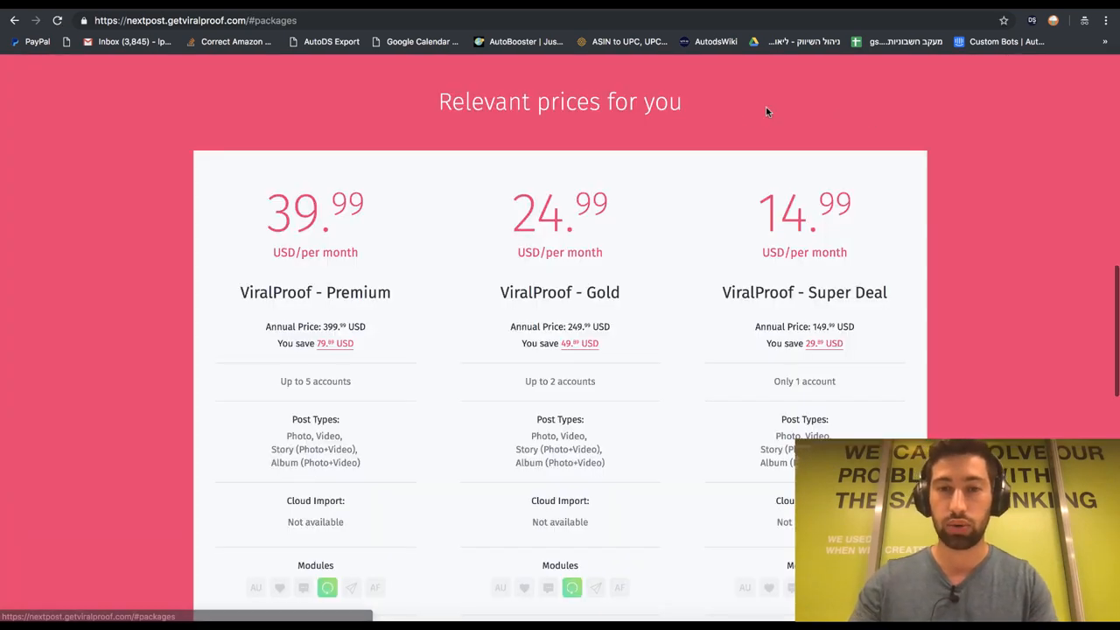
scroll("down", 3)
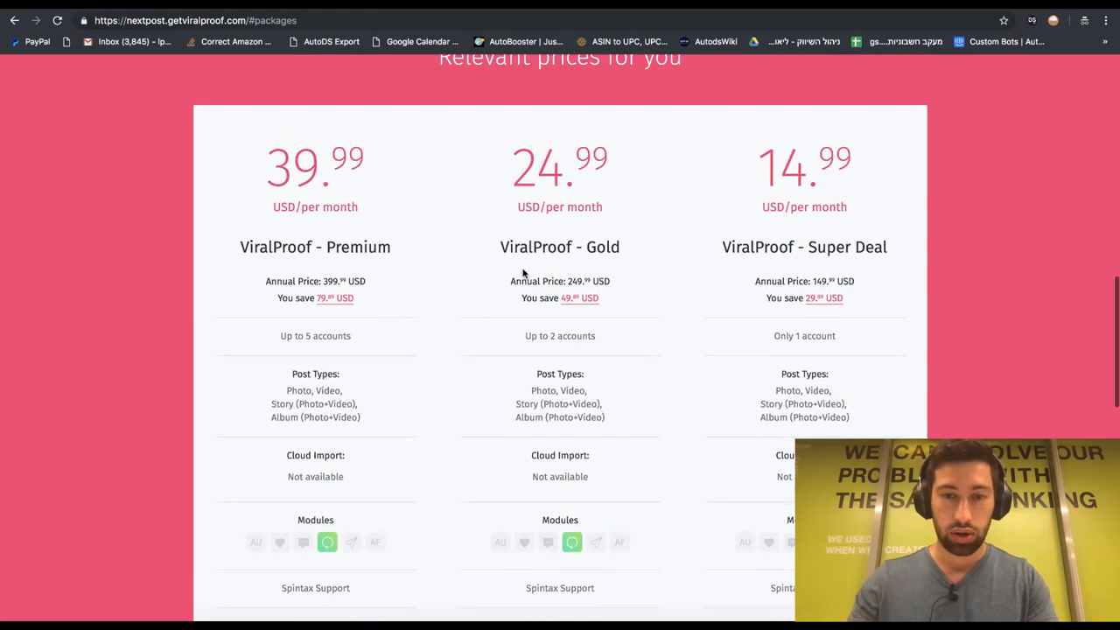
scroll("down", 3)
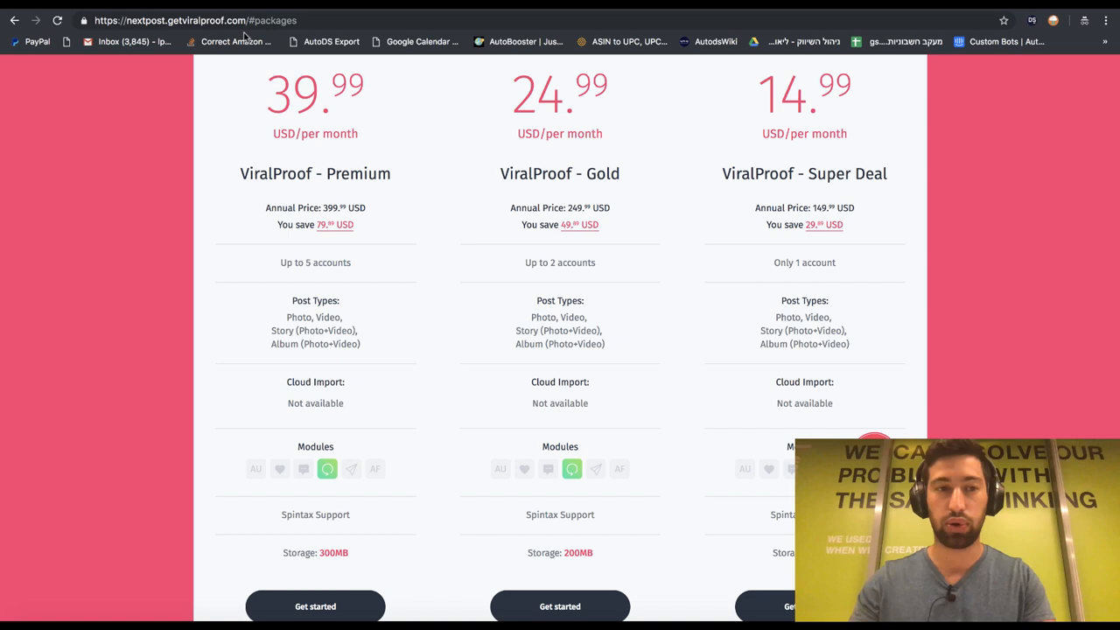
mouse_move(770, 263)
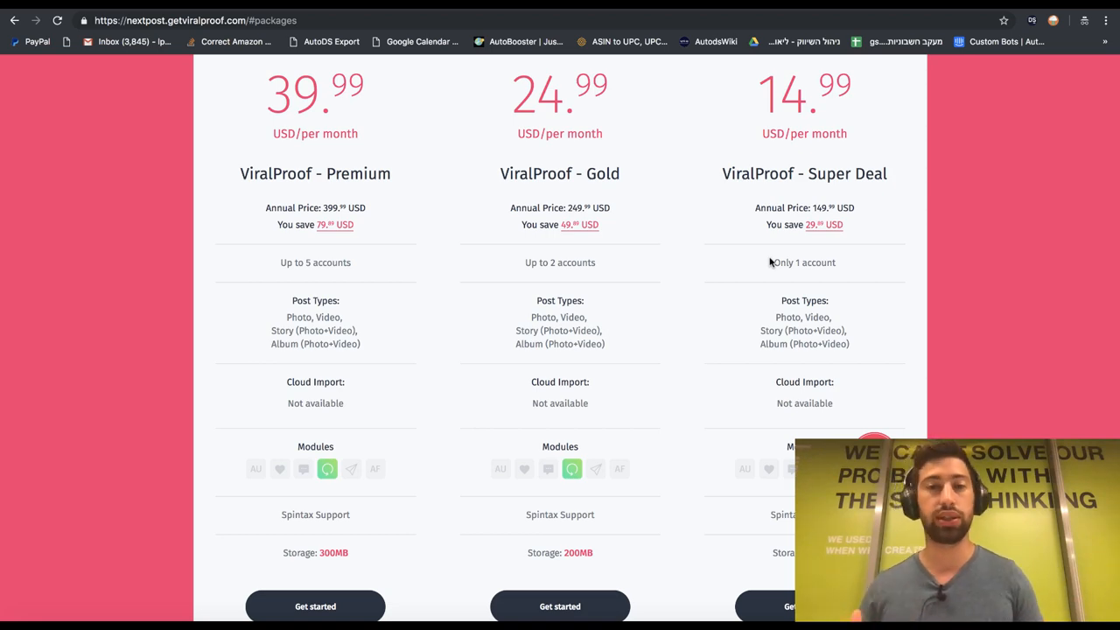
scroll("down", 3)
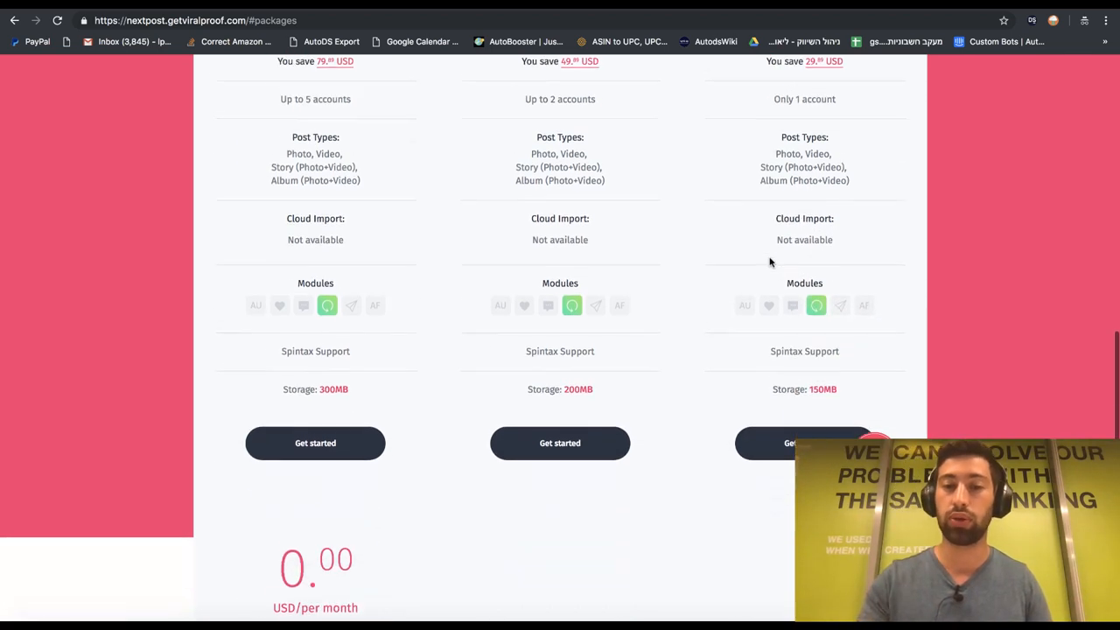